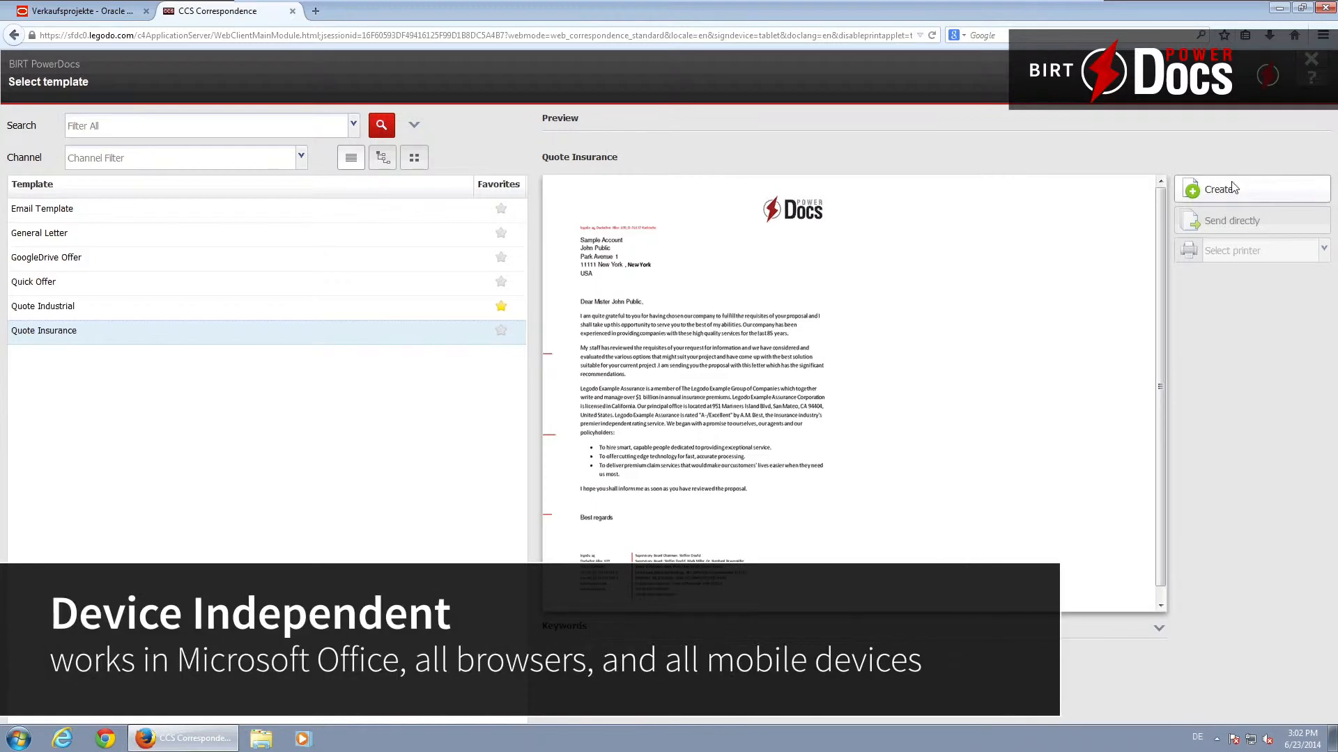
- Create the Quote Insurance correspondence and sign the service confirmation in the eSignature pad
left_click(1220, 188)
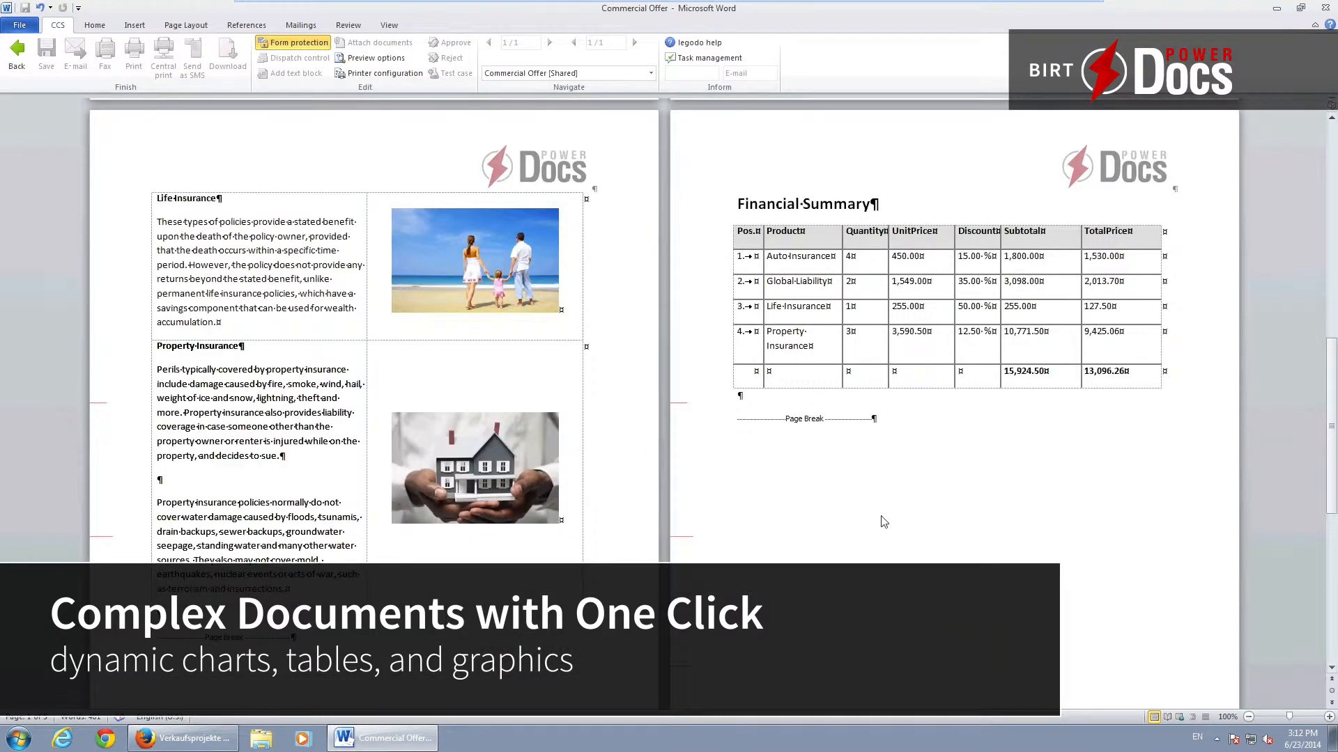
scroll("down", 3)
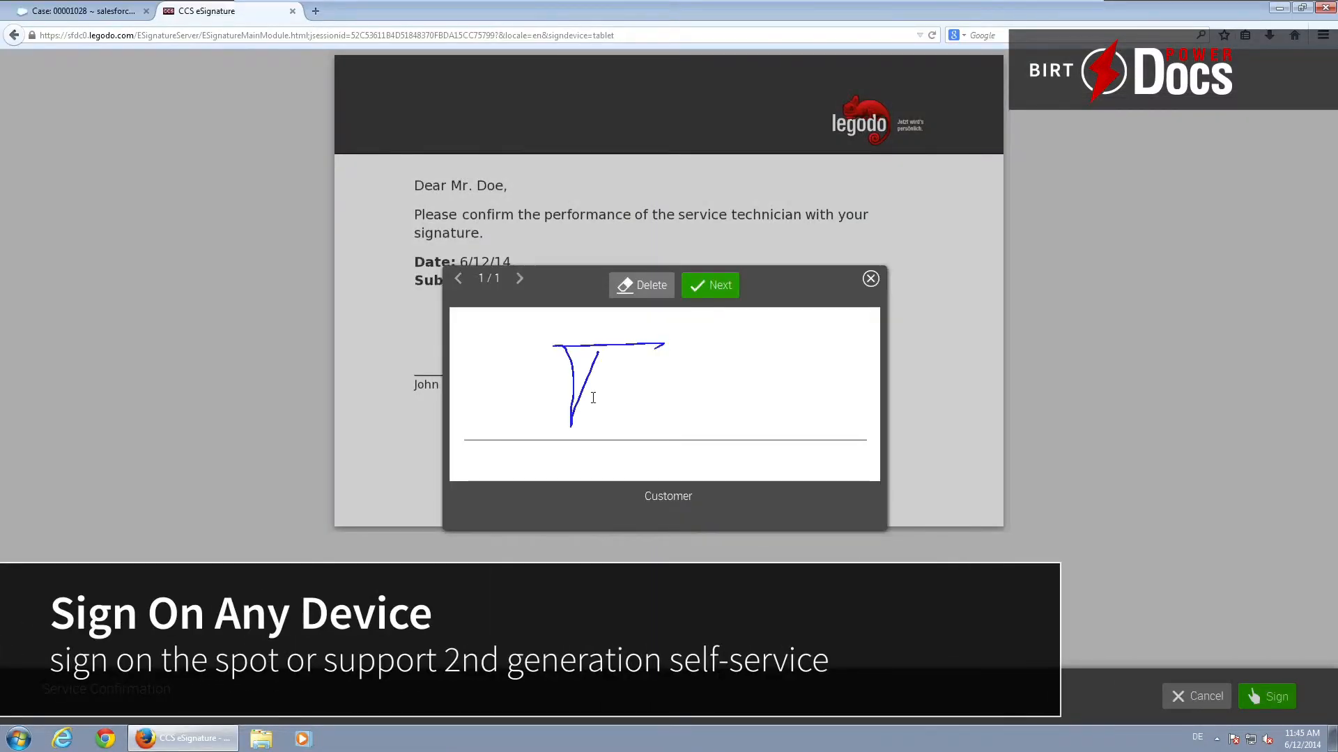
left_click_drag(597, 401, 802, 376)
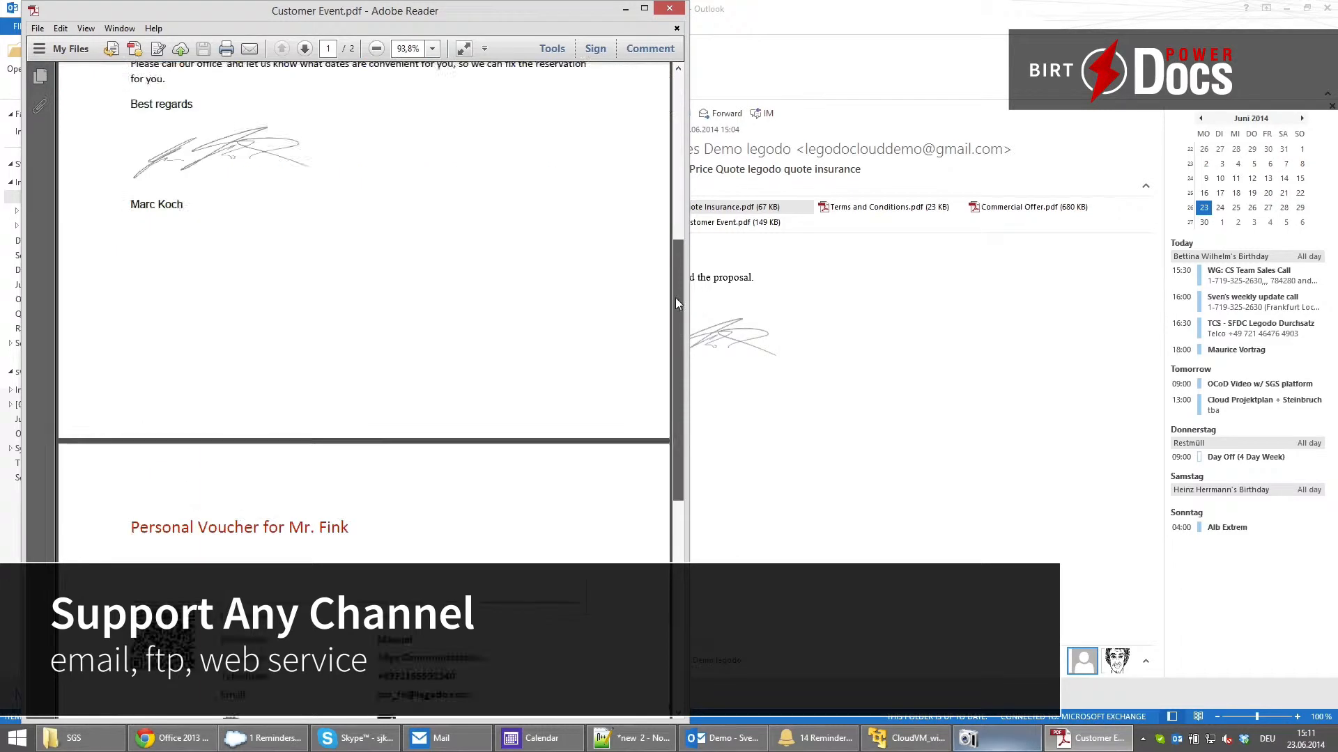
scroll("down", 3)
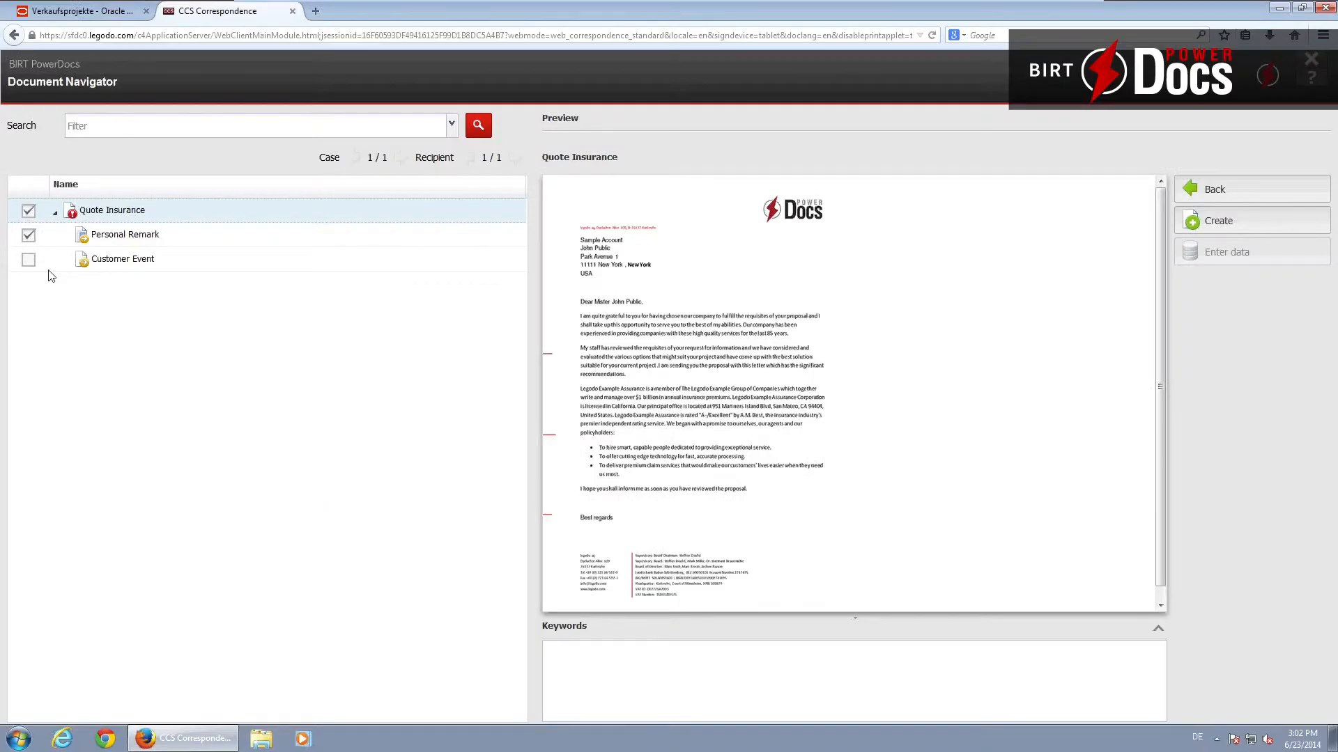
- Include the Customer Event part with flight AA 384 and Waldorf Astoria hotel, both marked included
left_click(28, 260)
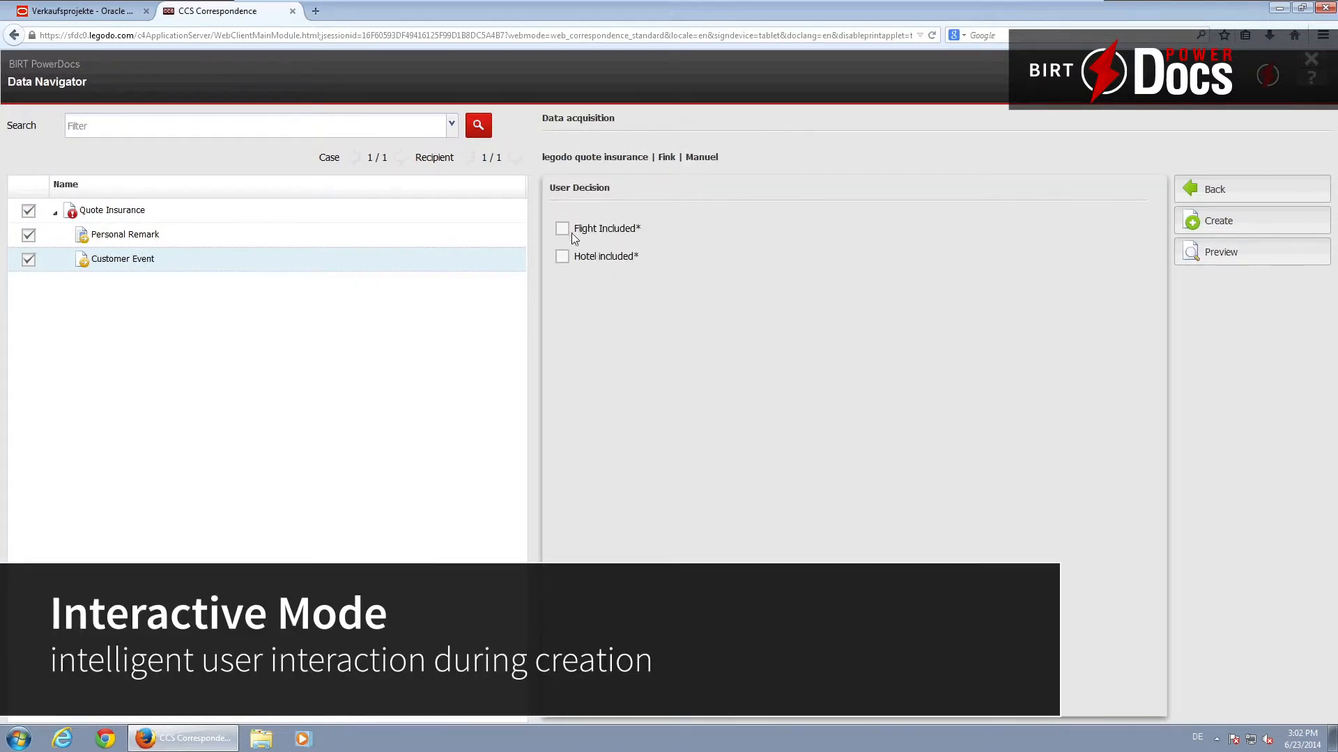
left_click(561, 228)
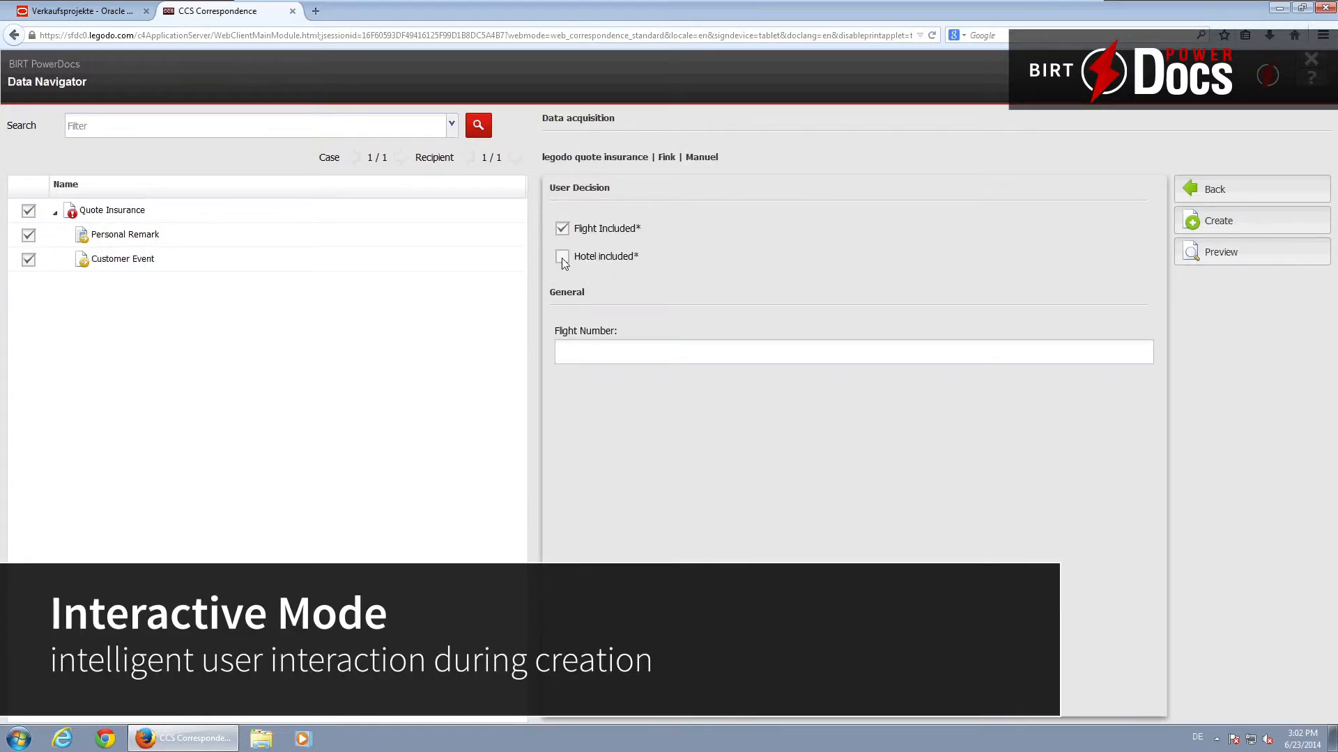
left_click(562, 257)
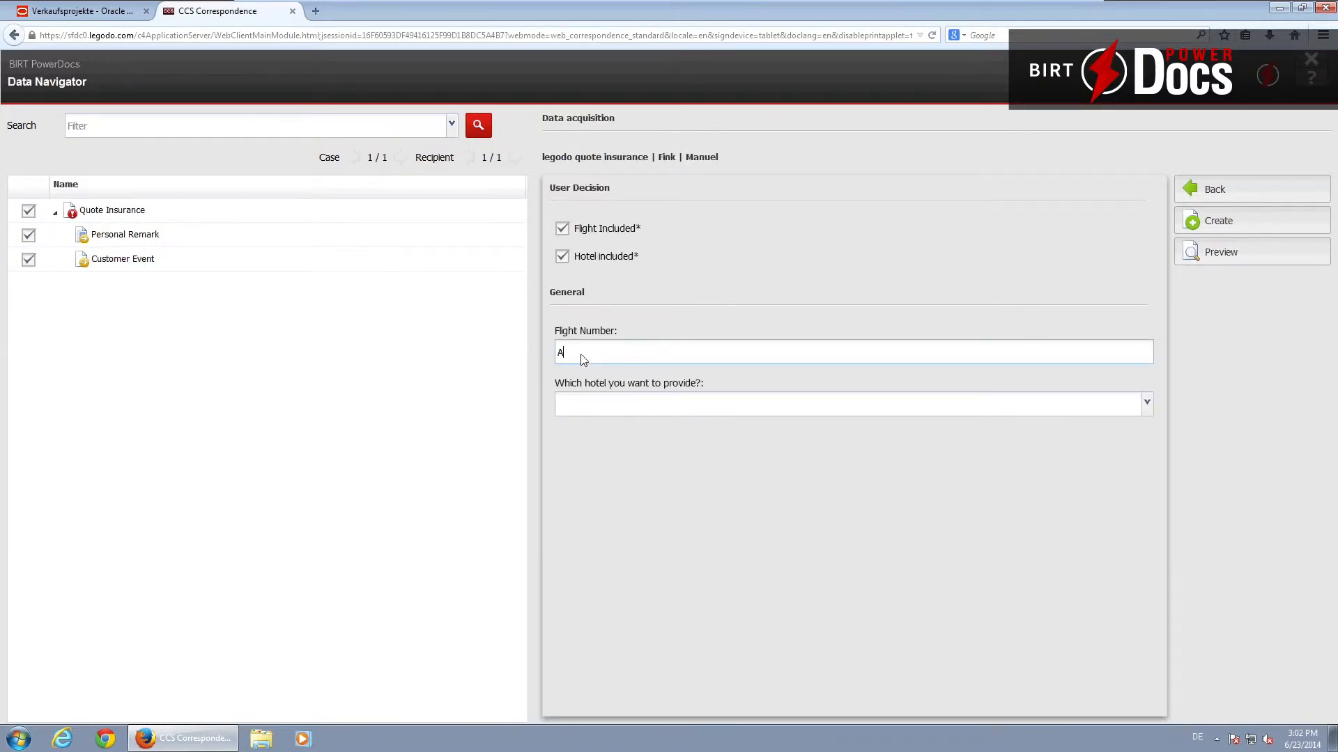
type("A 384")
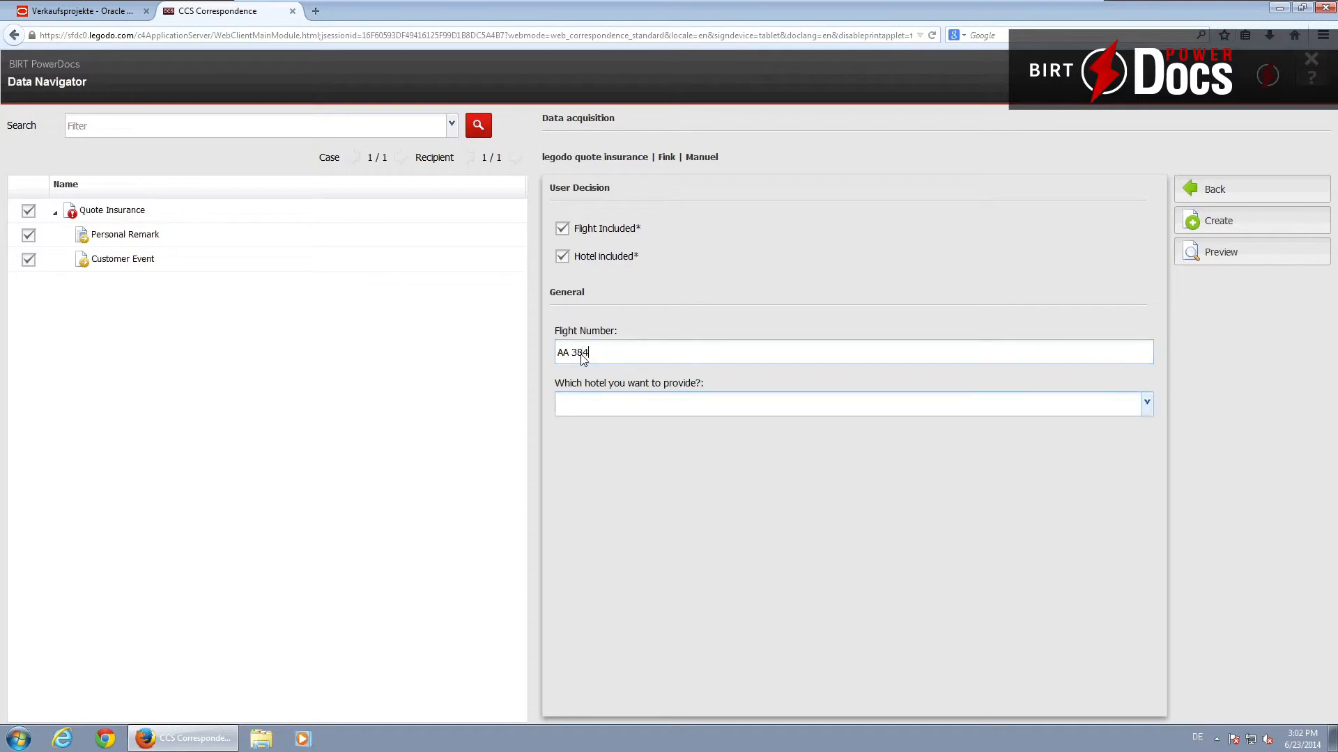
type("Waldorf Astoria")
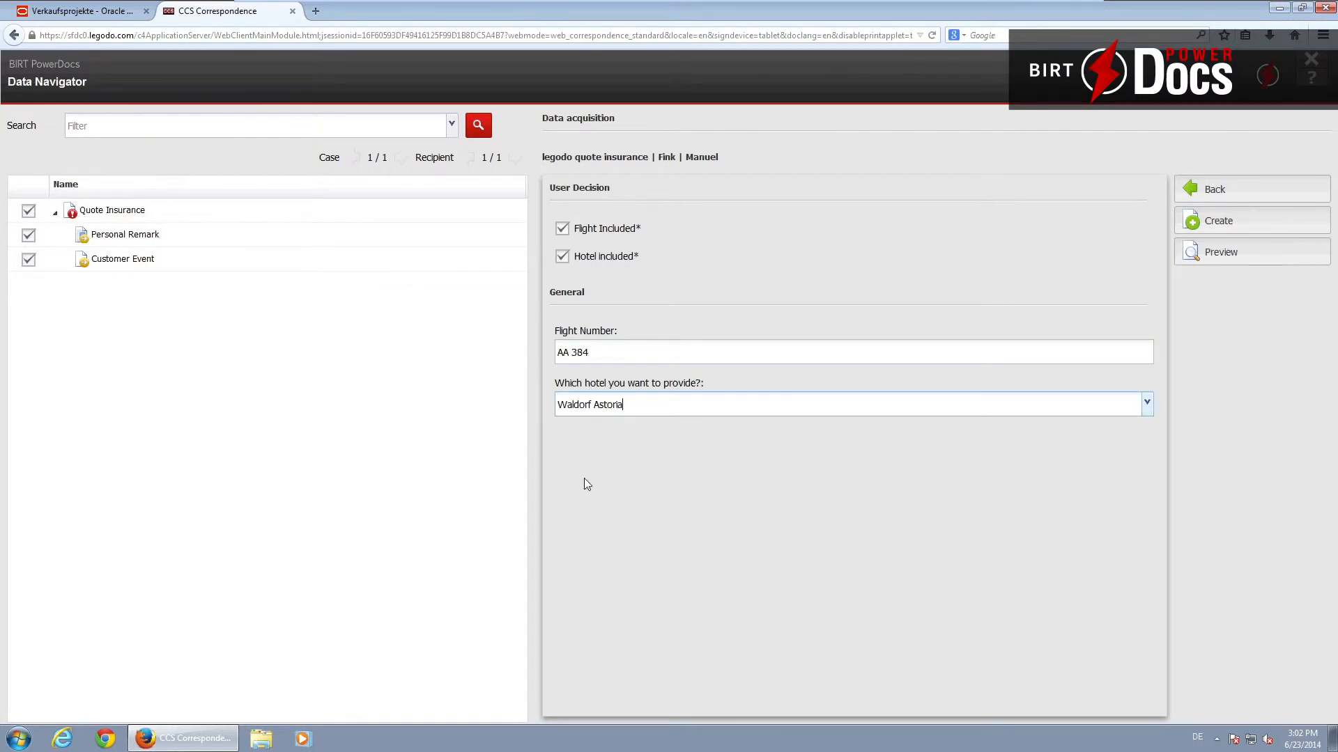
- View the Commercial Offer PDF attachment from Oracle CRM
left_click(84, 12)
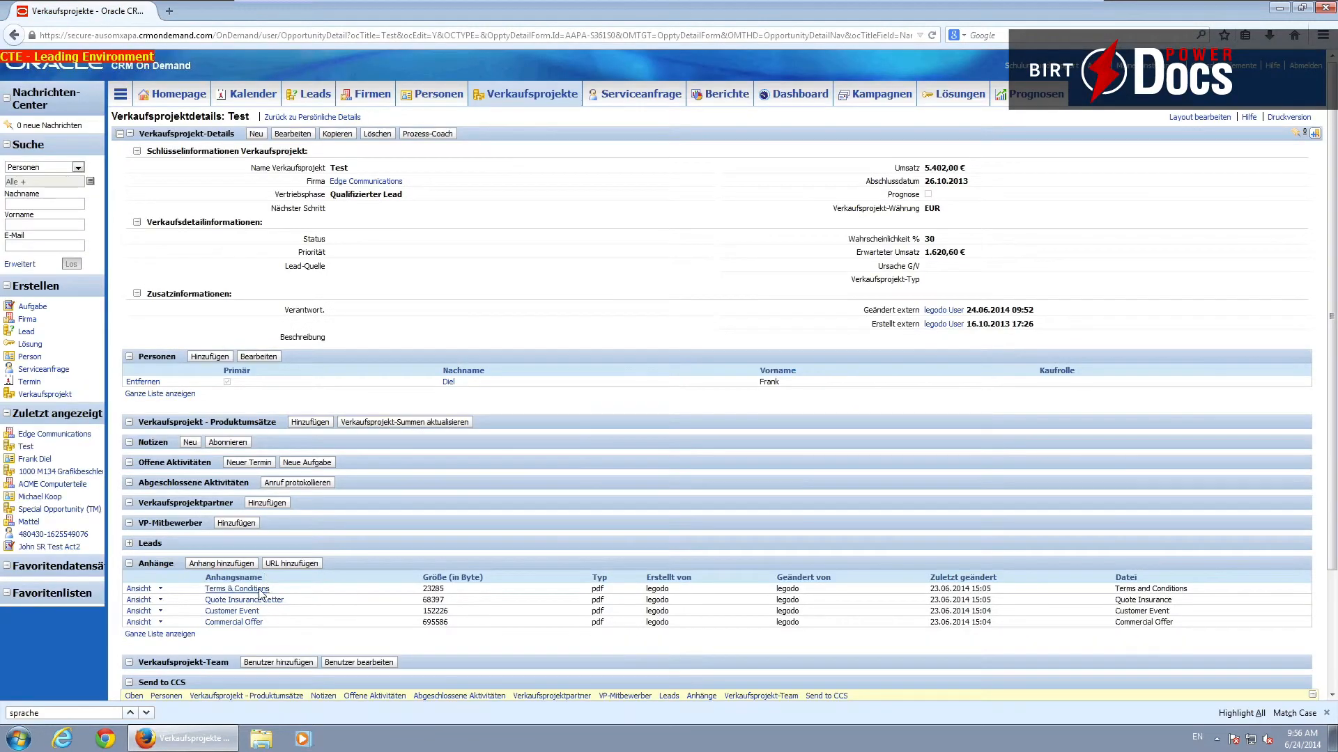
left_click(232, 622)
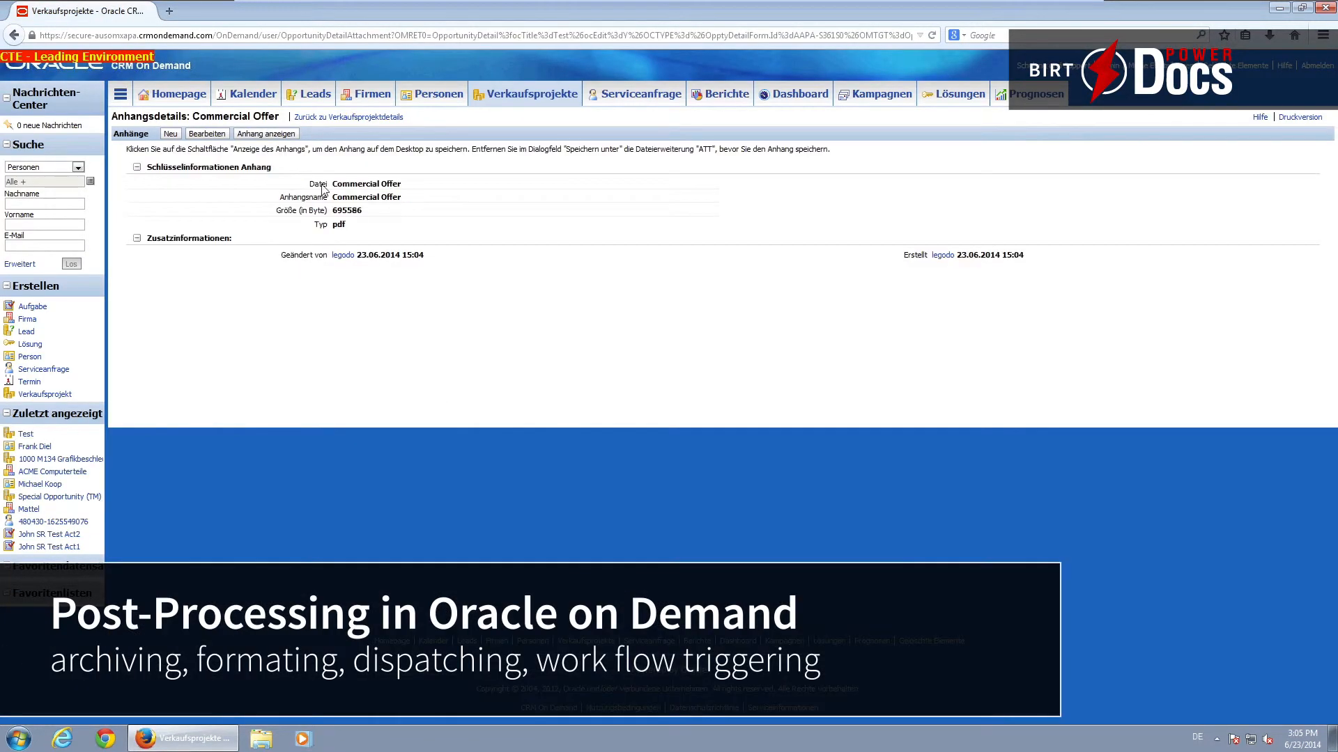
left_click(265, 133)
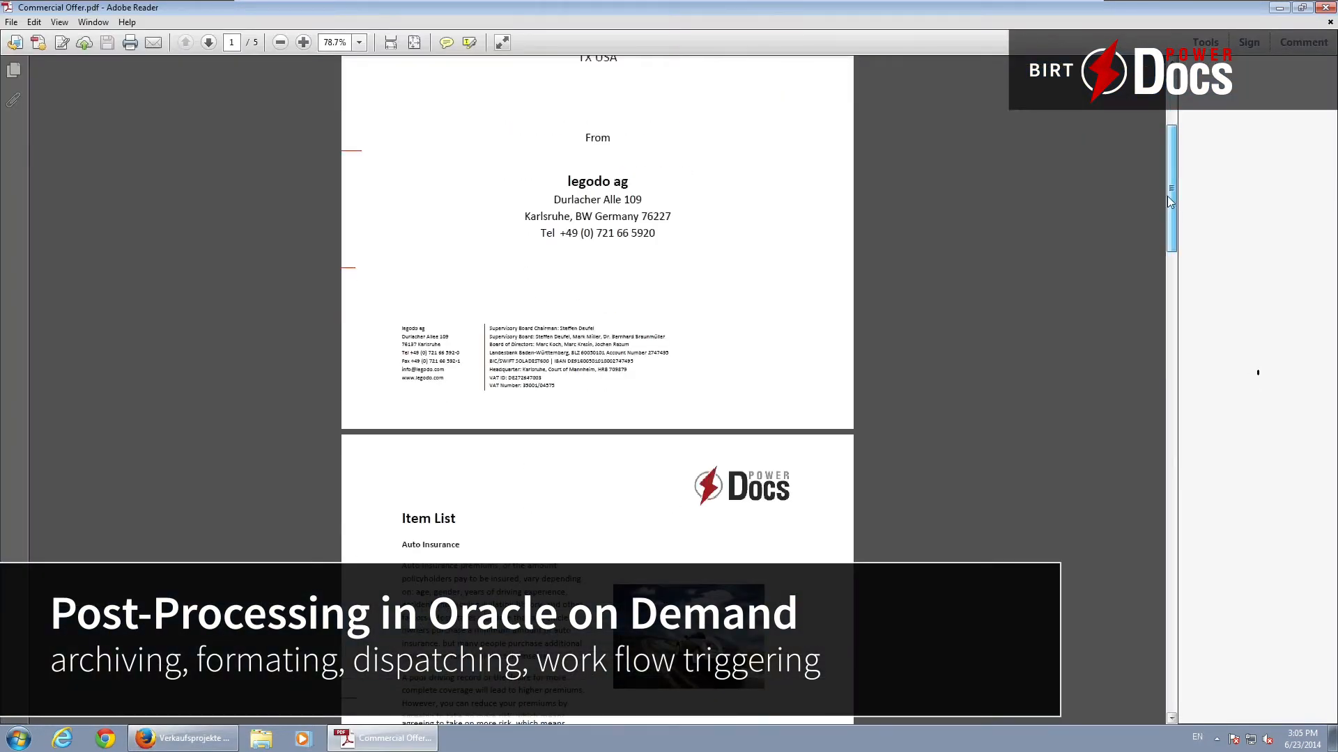